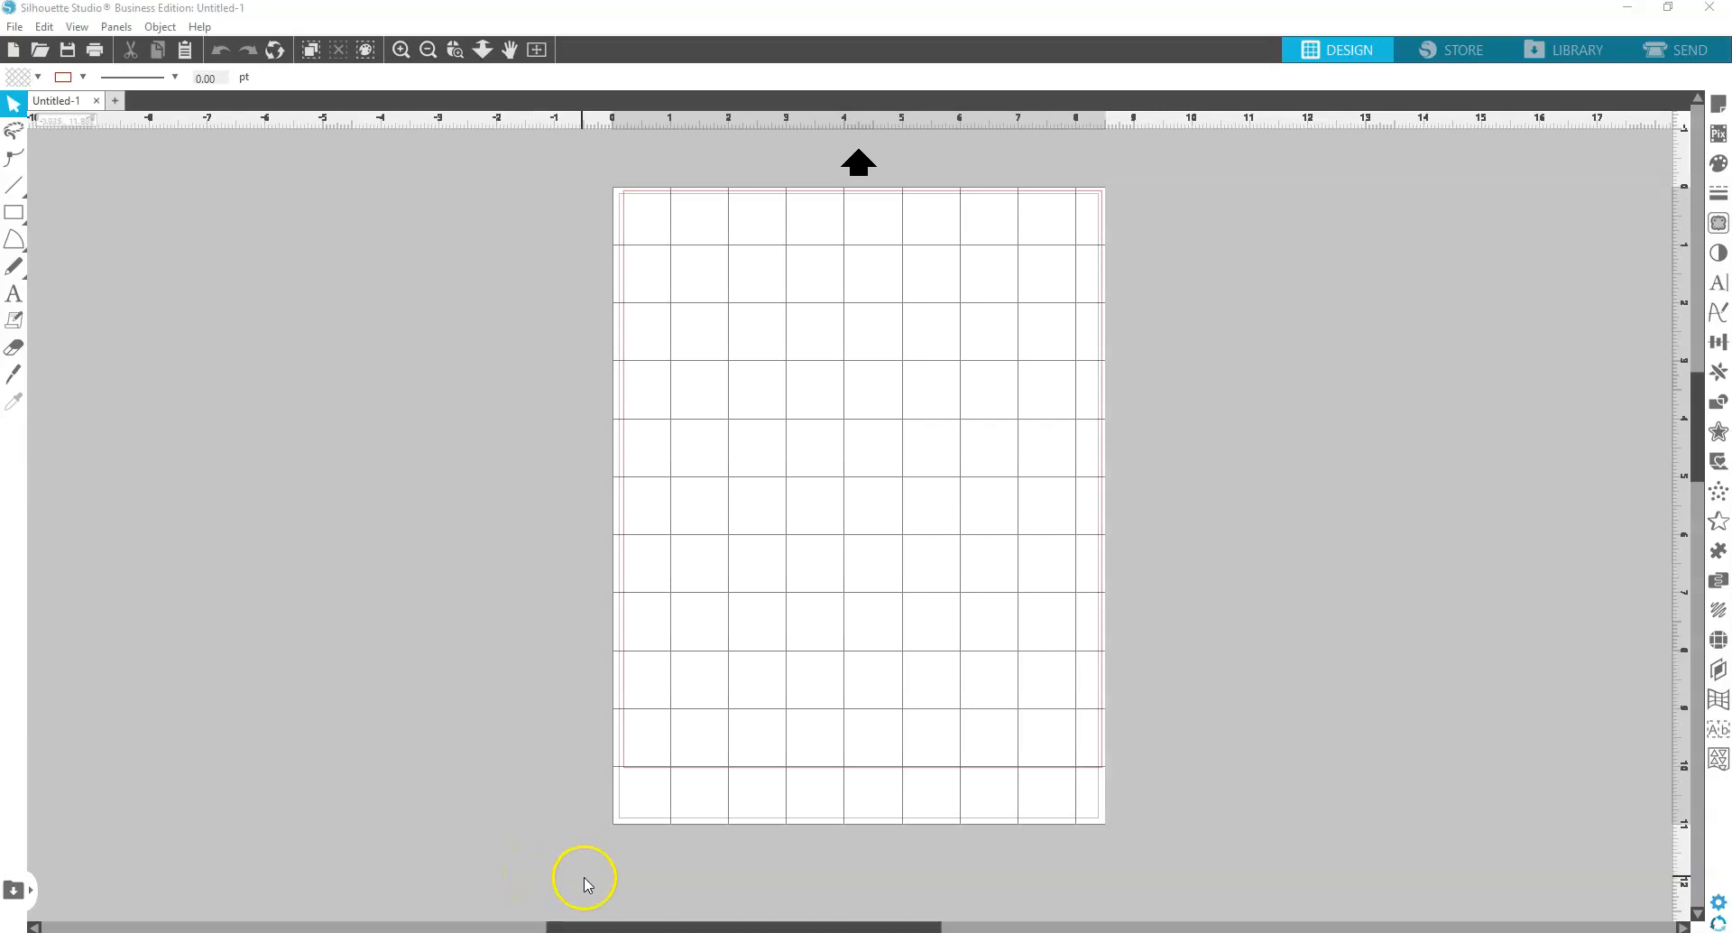
mouse_move(1720, 101)
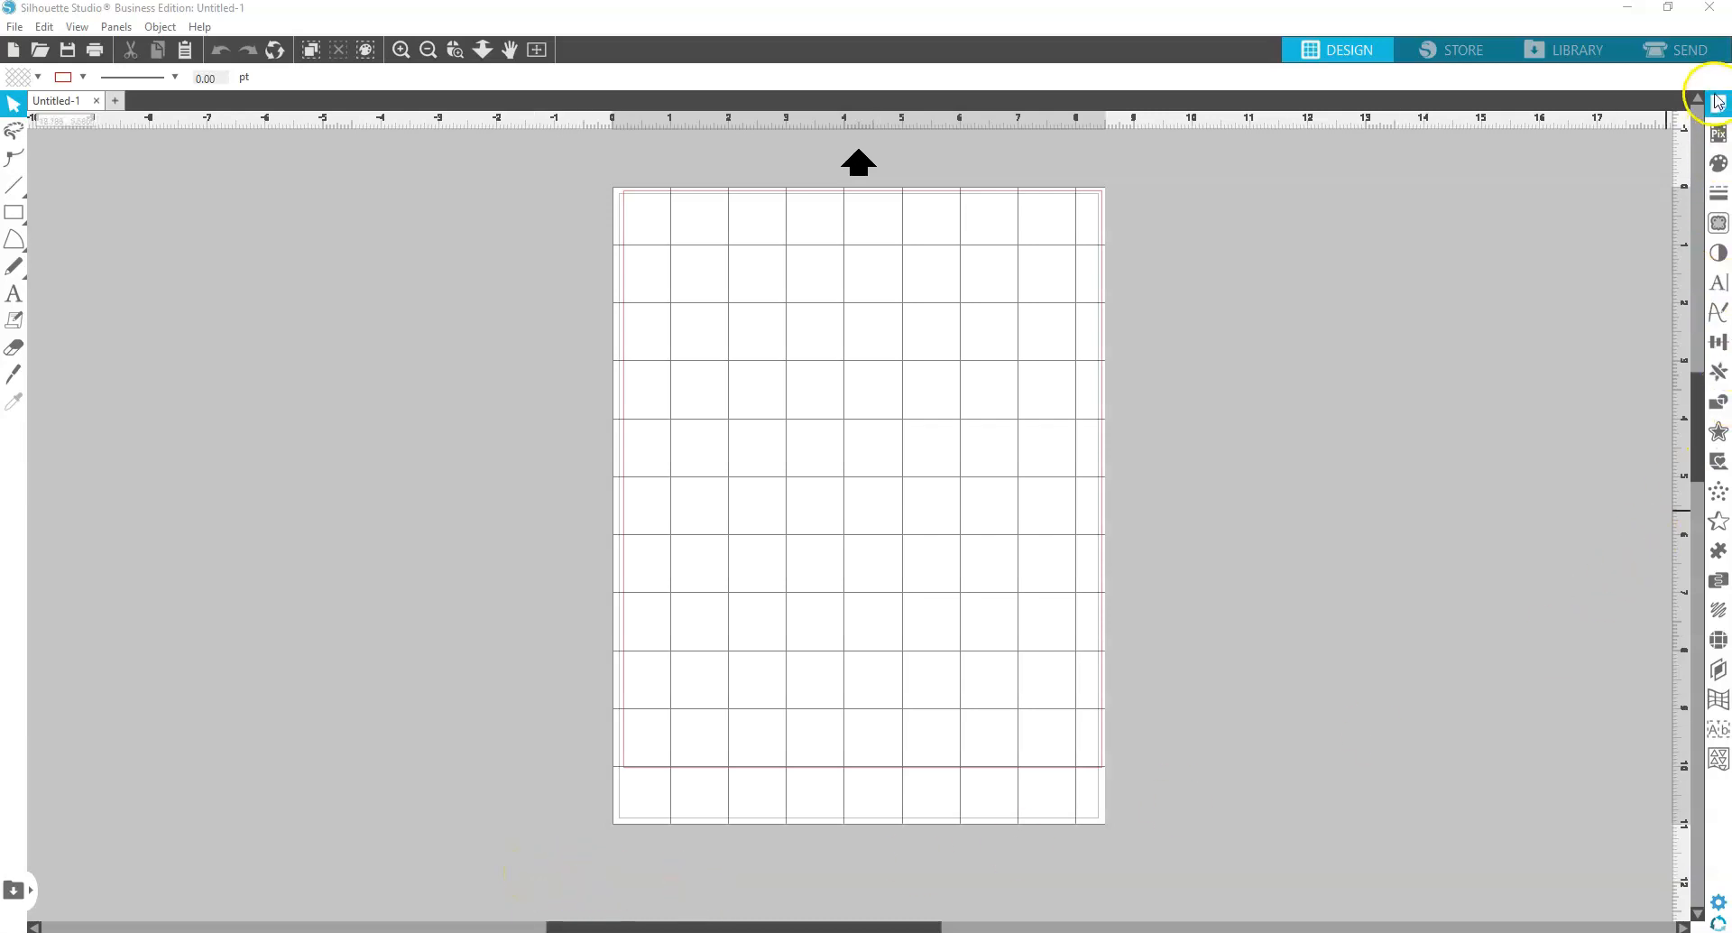
Show the Page Setup panel for the blank Letter 8.5 × 11 in page
click(1720, 99)
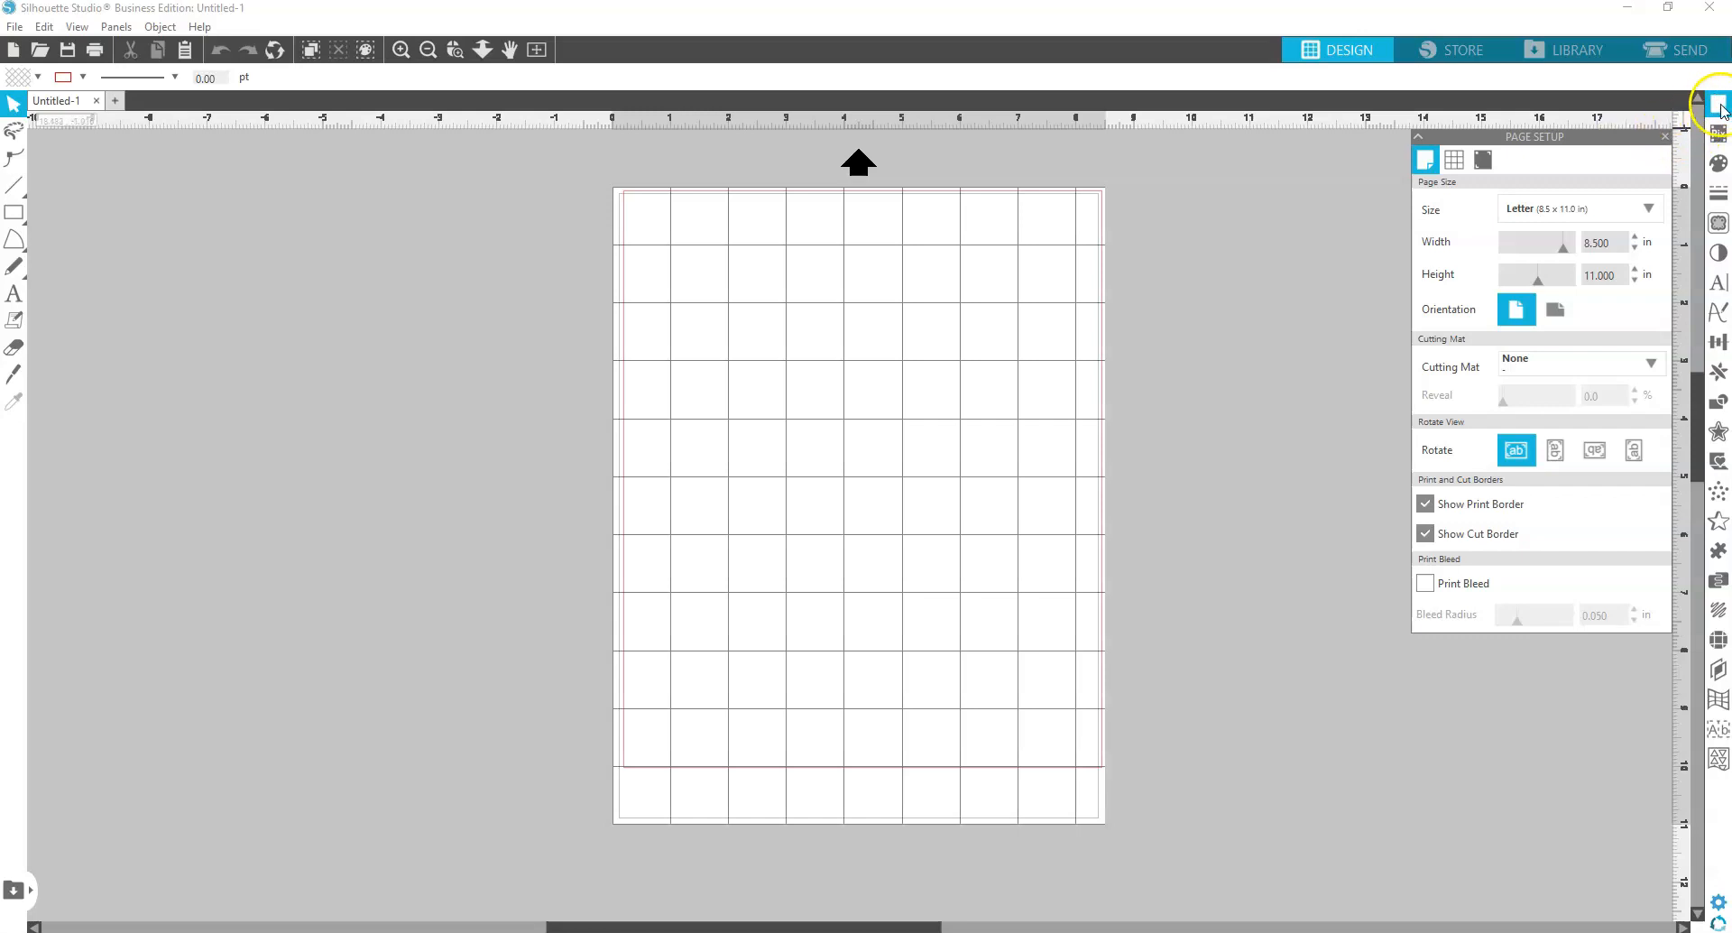
mouse_move(1720, 105)
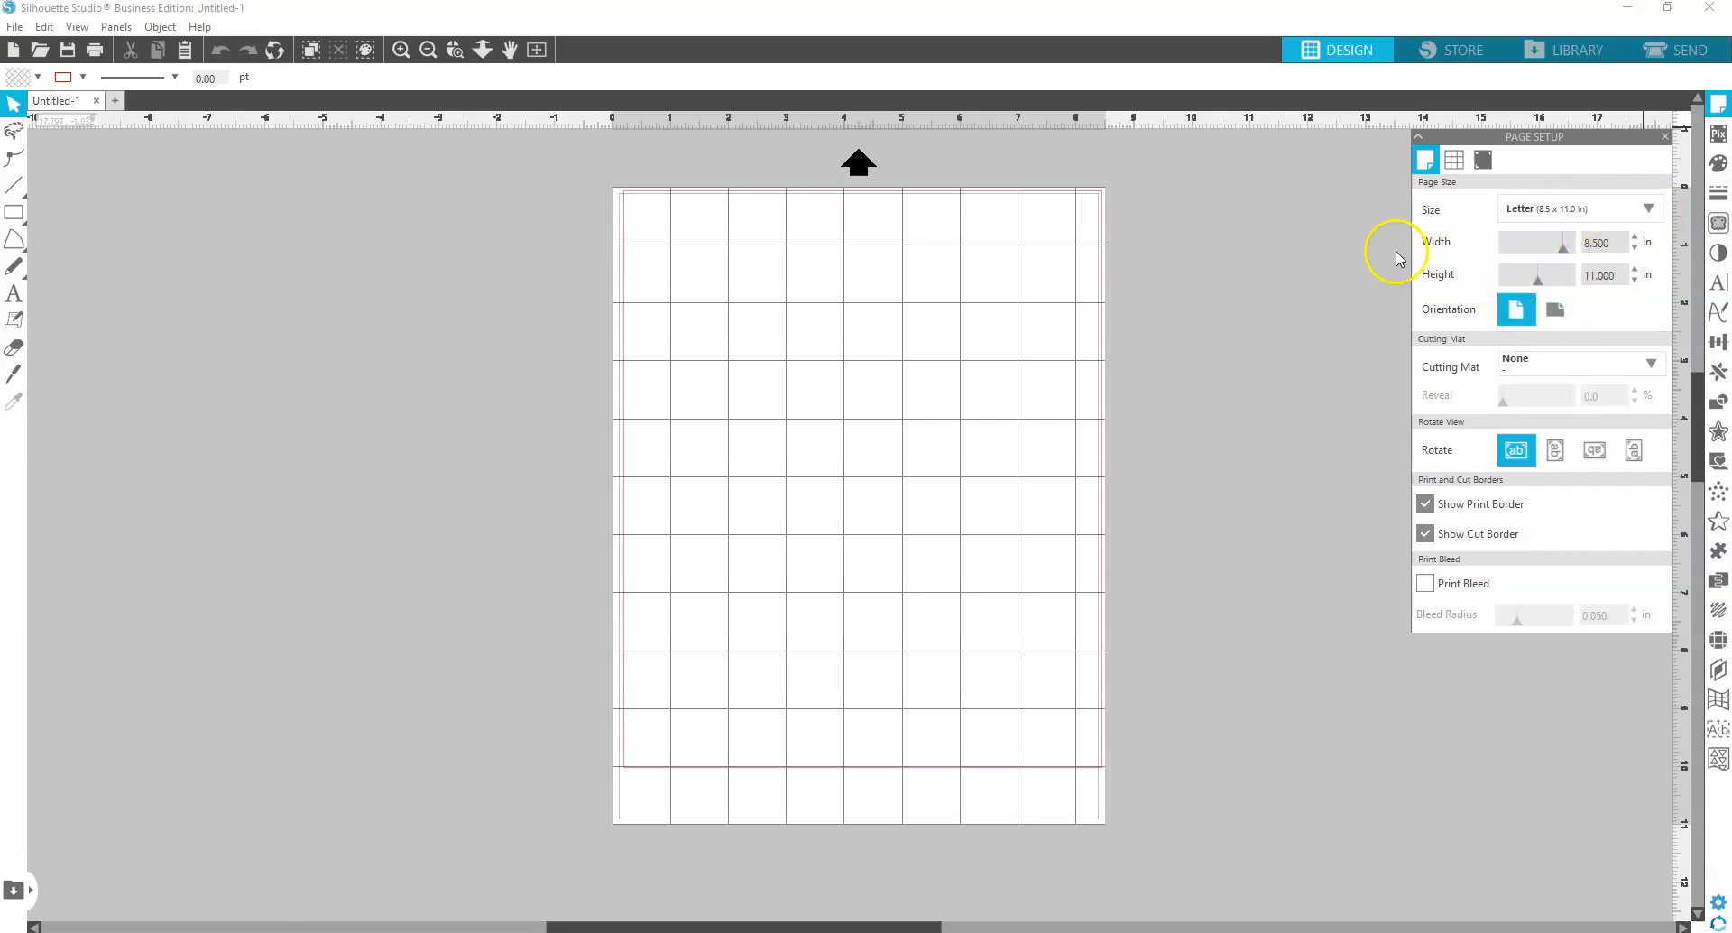
mouse_move(72, 136)
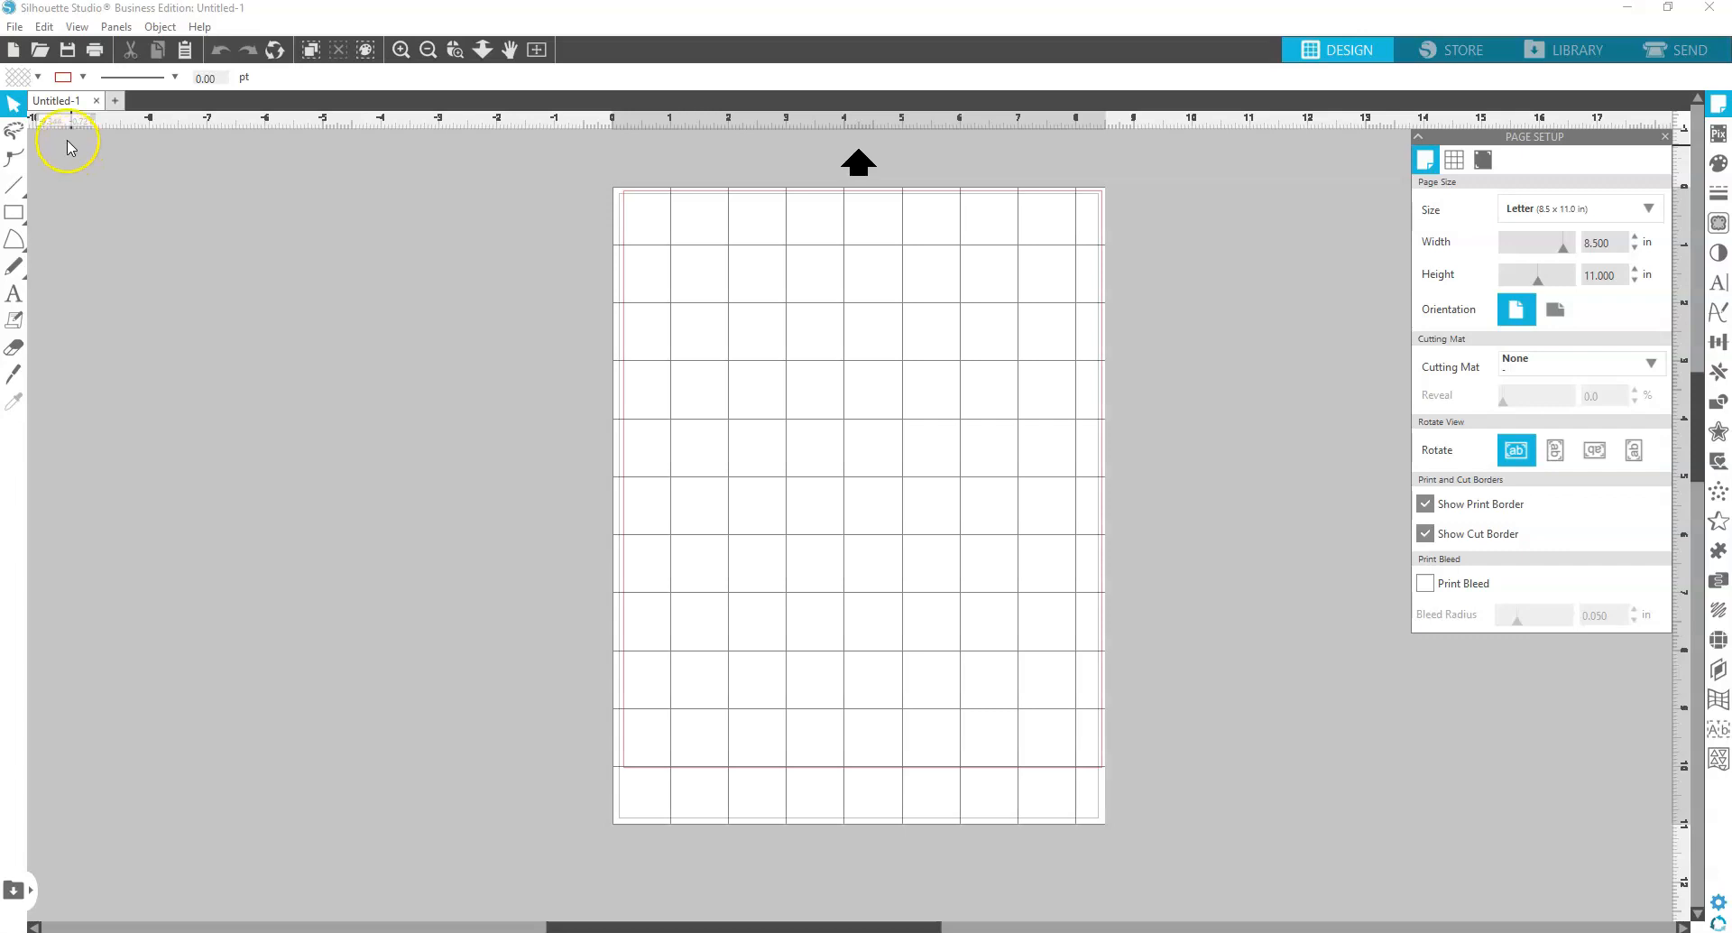
Load the Berry strawberry design file and select it on the Letter page
click(14, 27)
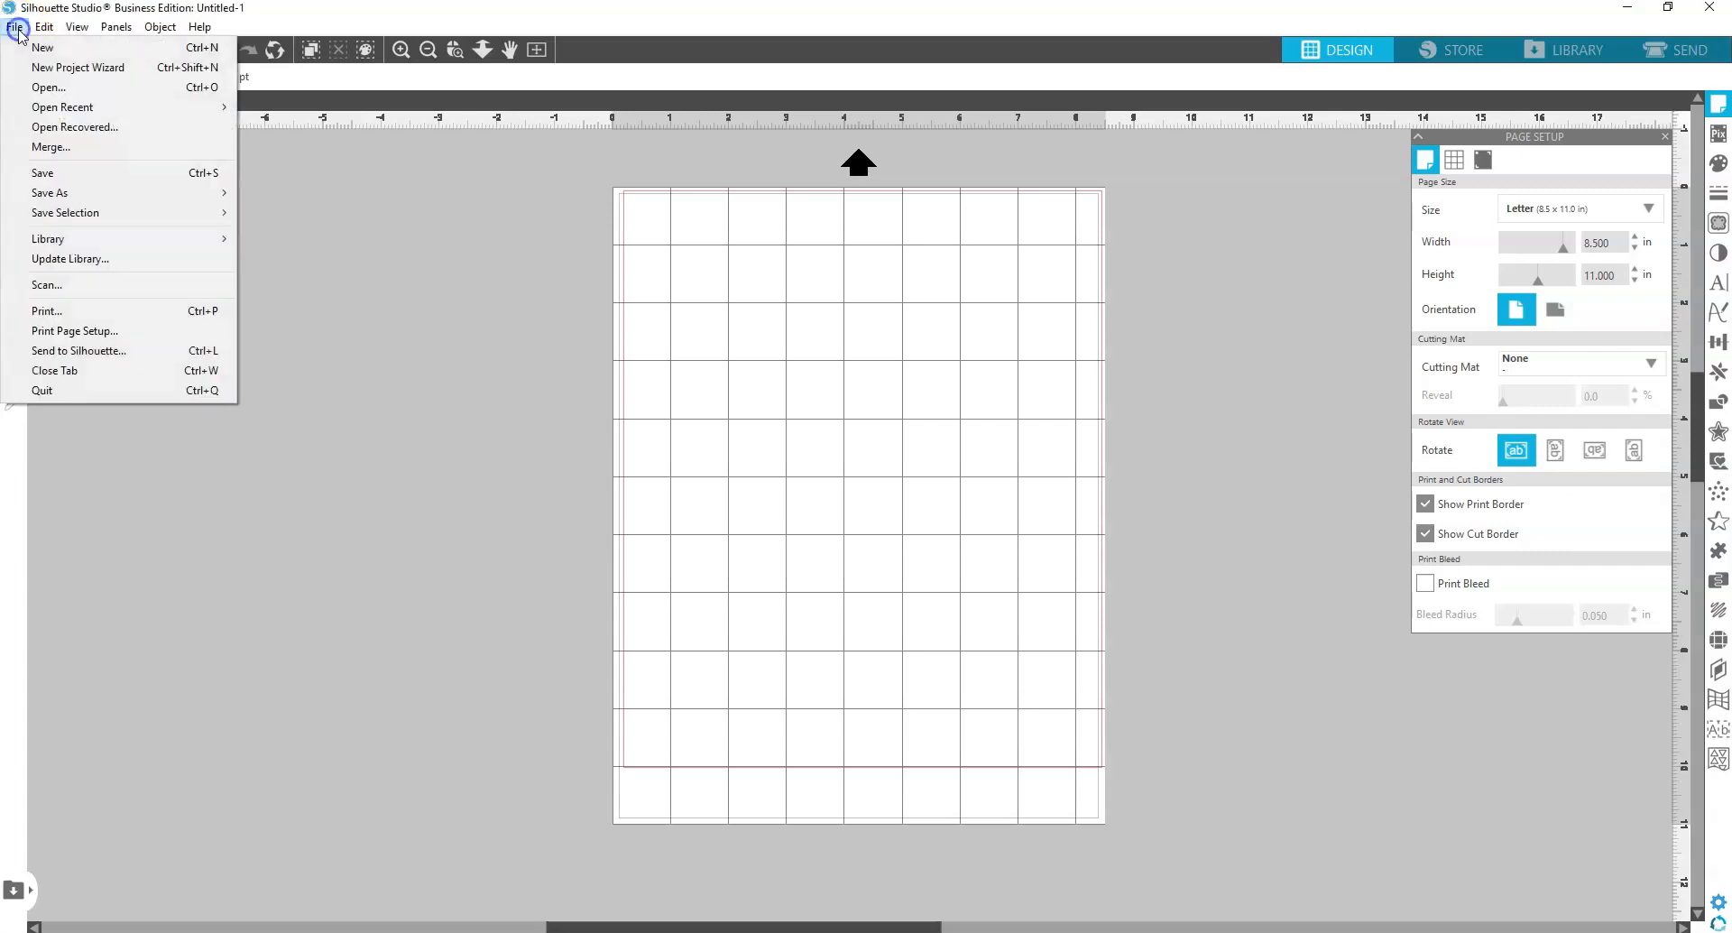
click(16, 27)
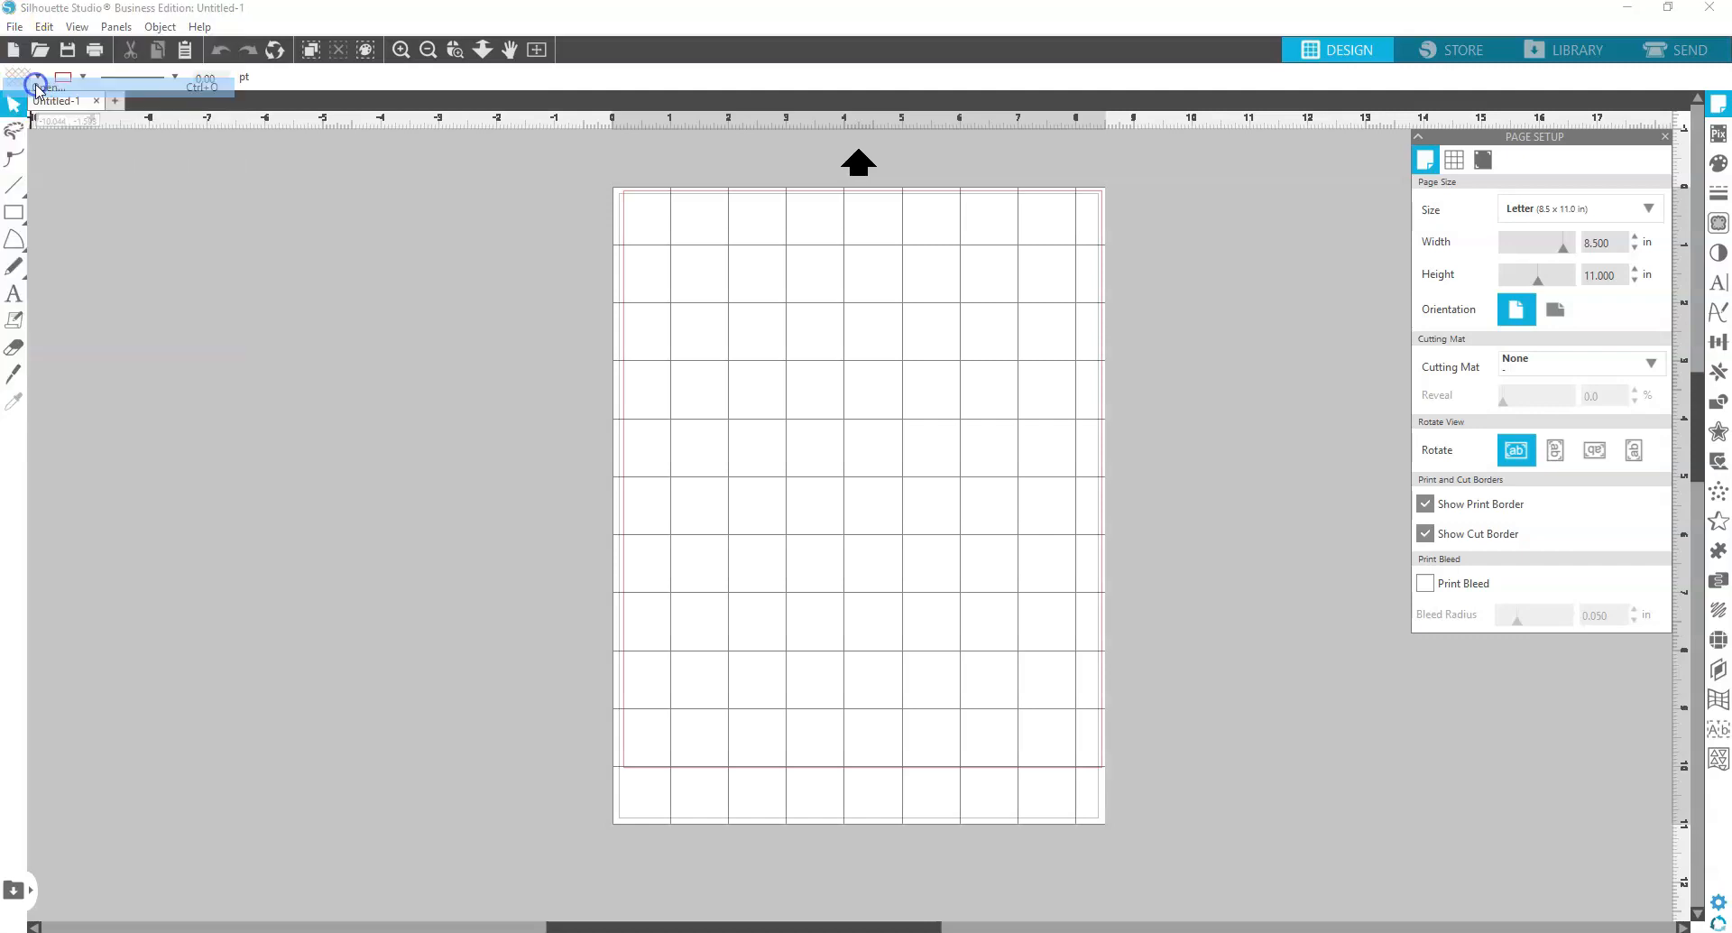
click(38, 50)
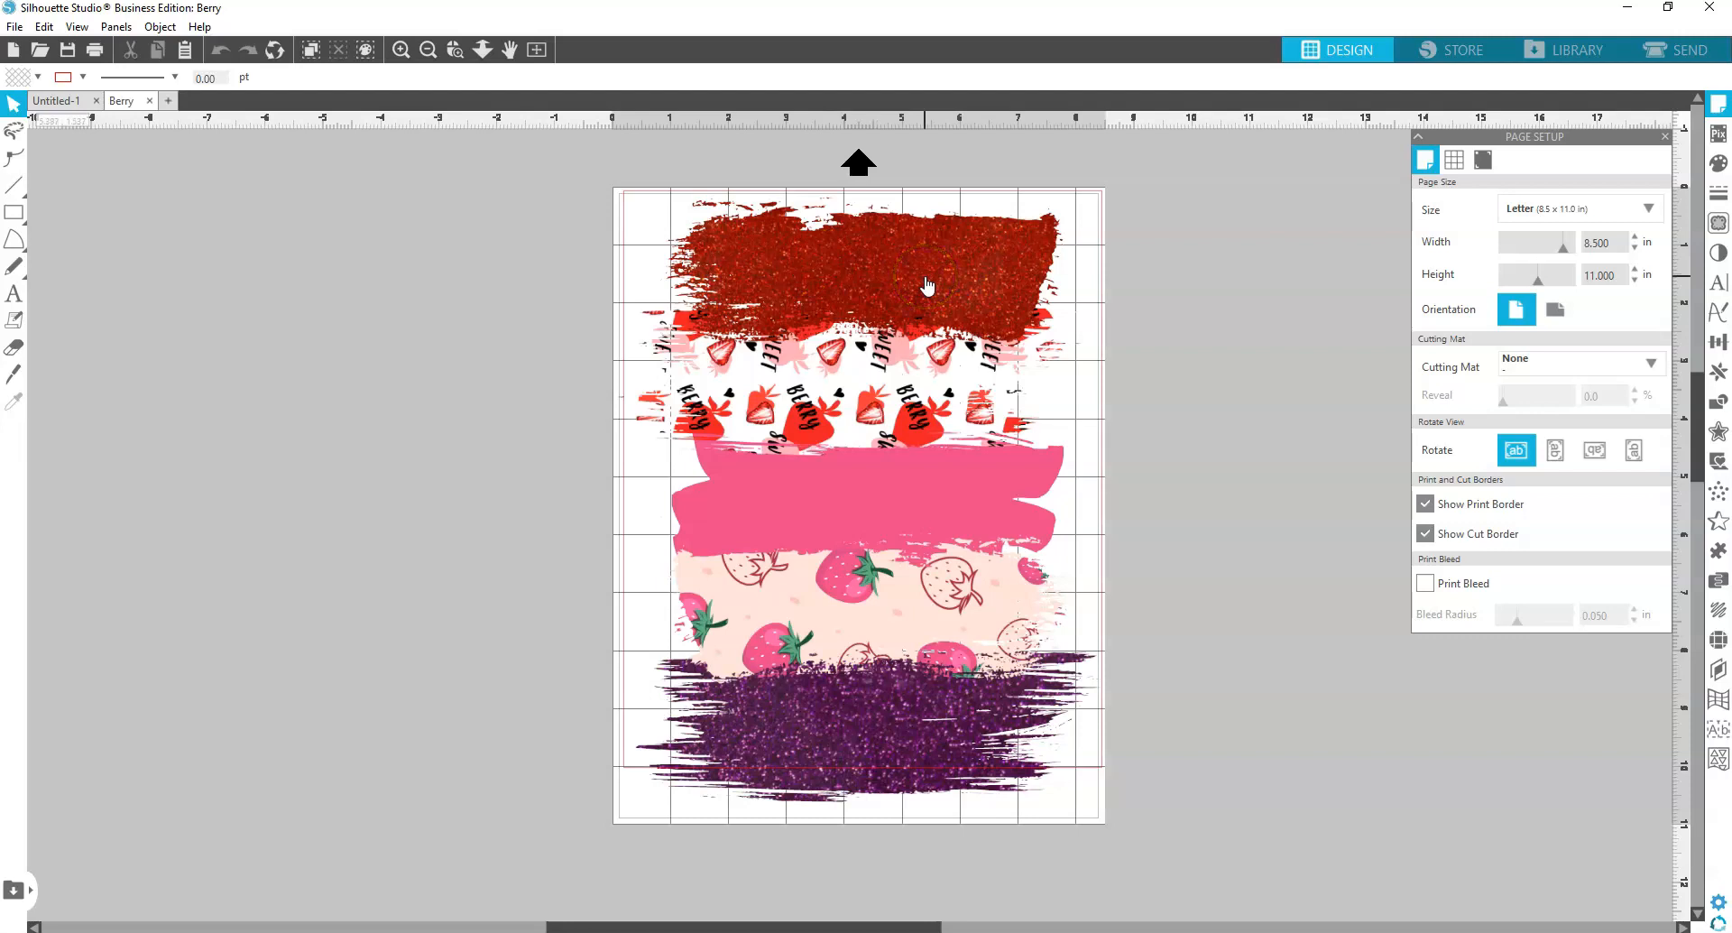
click(927, 285)
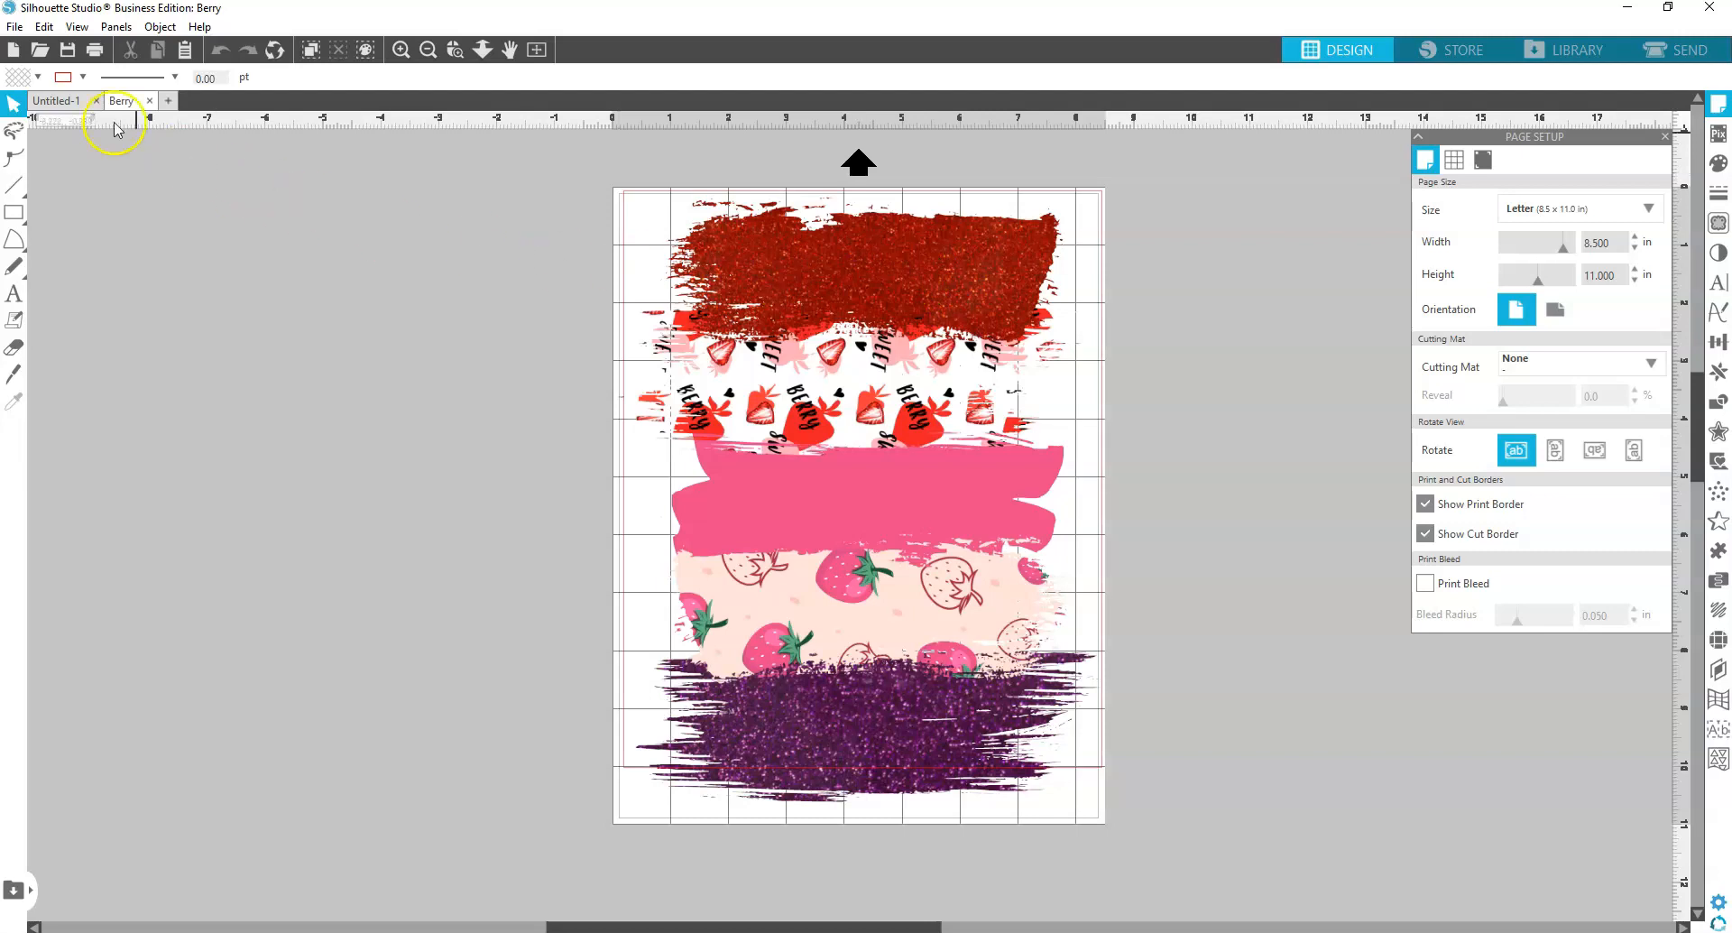
click(14, 27)
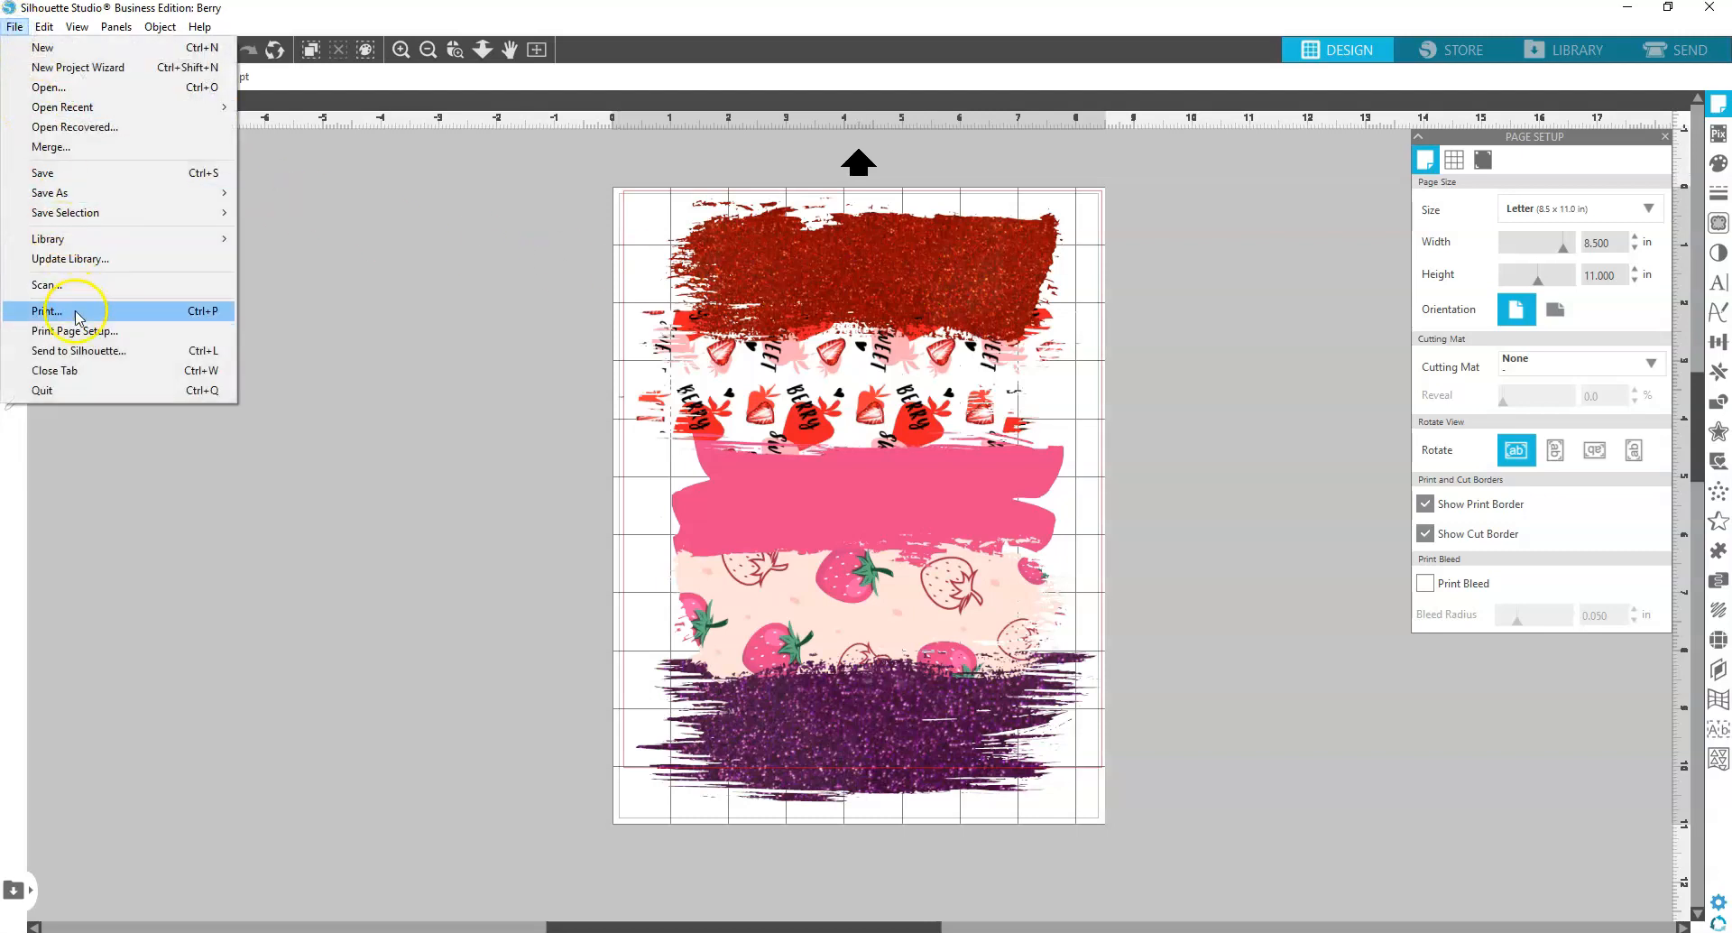
Begin printing, choose the EPSON ET-3700 Series printer and show its preferences
click(45, 310)
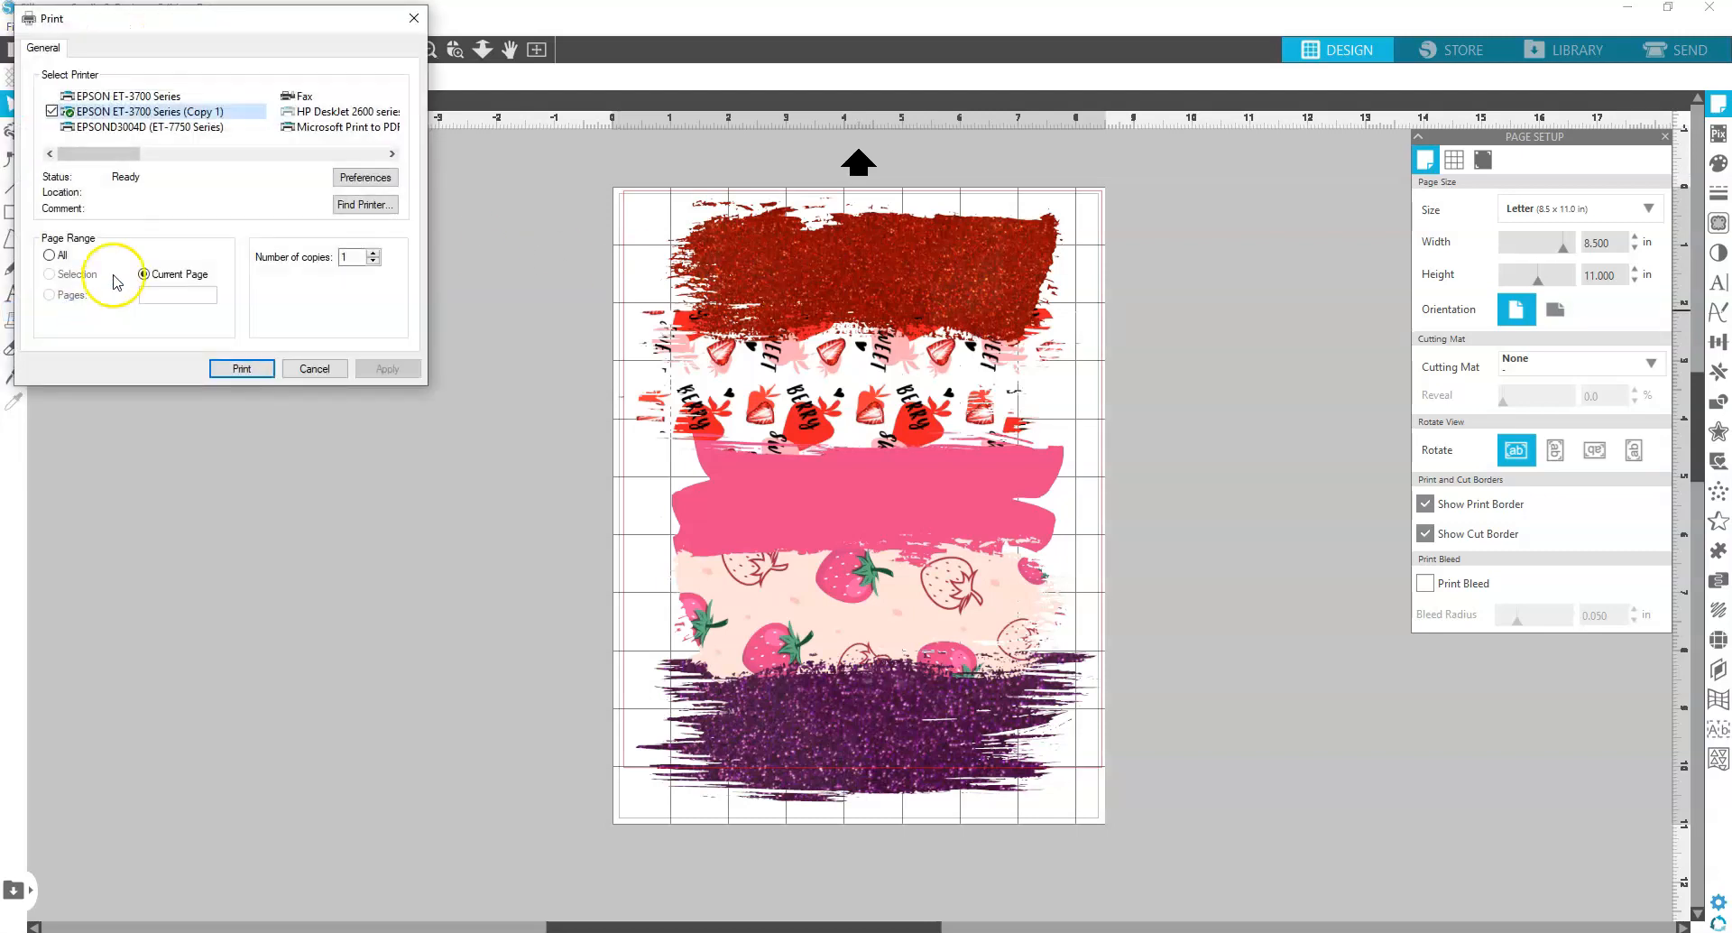
click(132, 96)
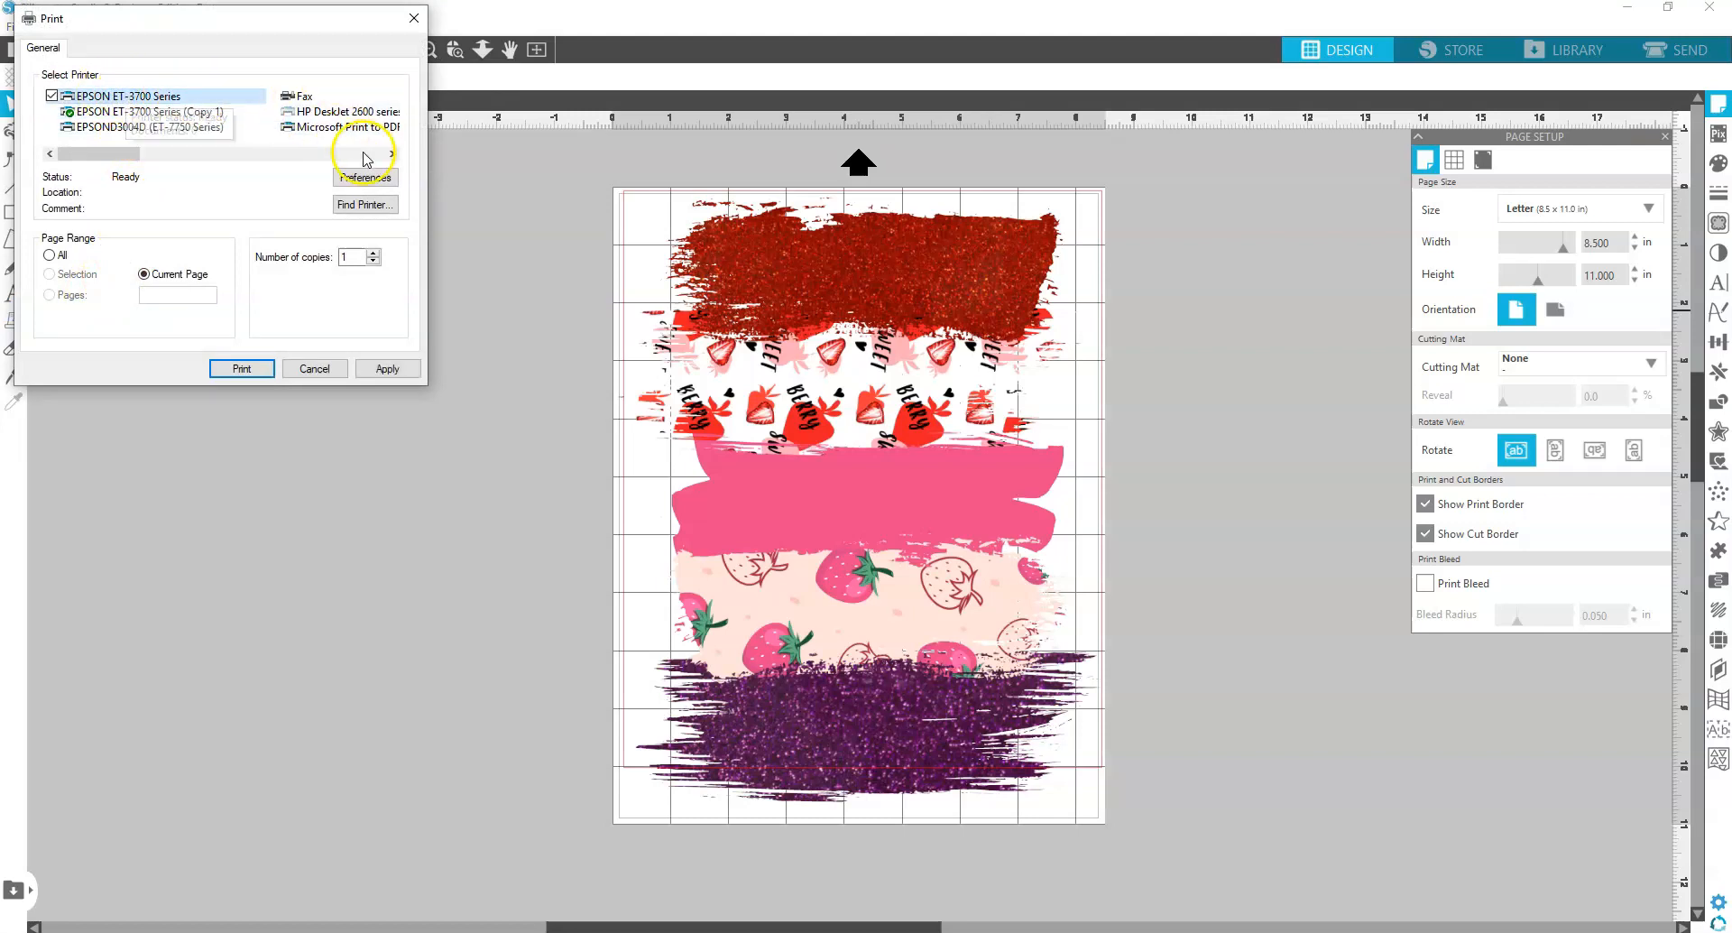
click(365, 177)
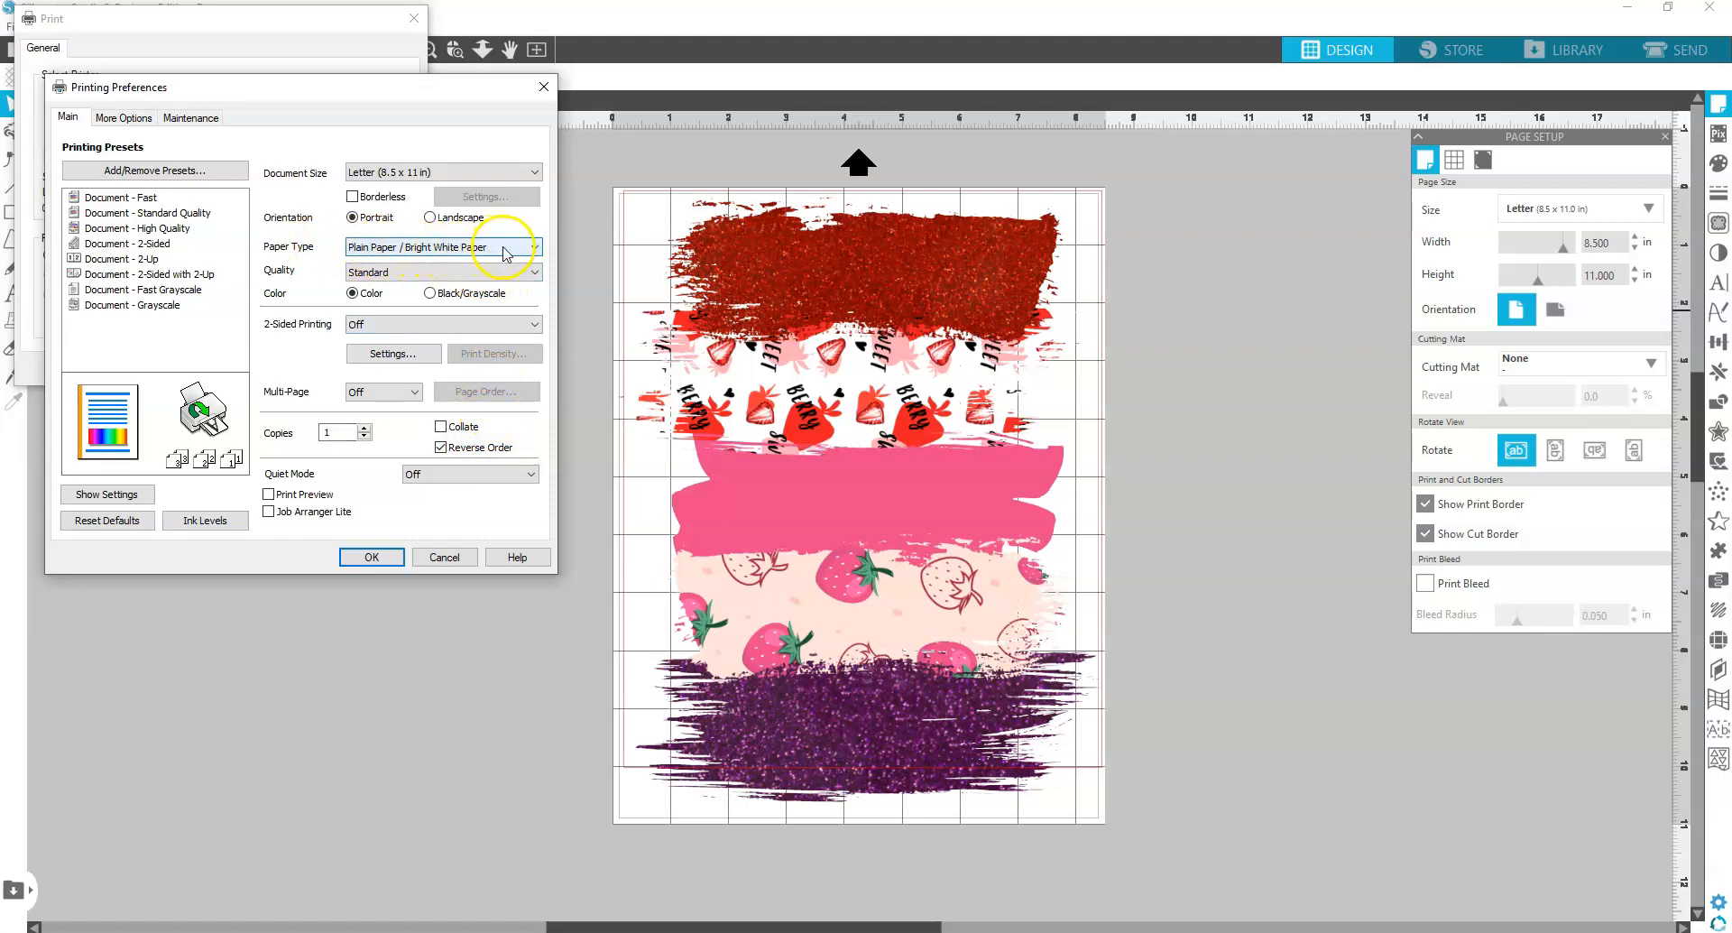
mouse_move(494, 272)
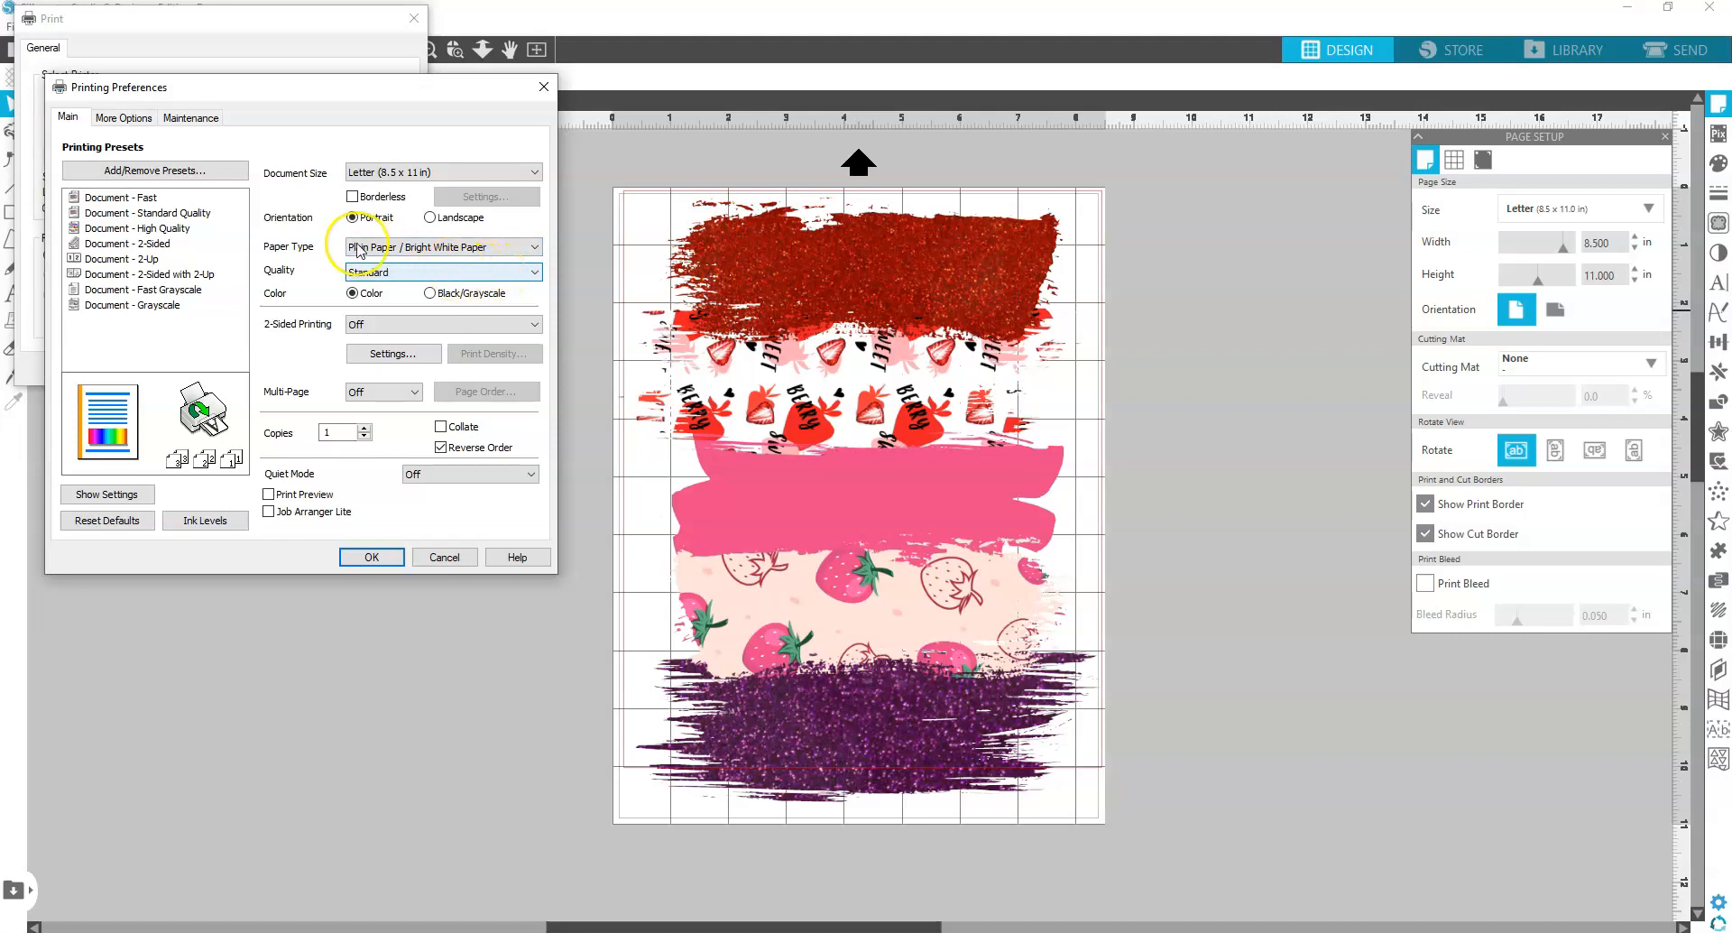
Keep Plain Paper / Bright White Paper and switch to More Options
click(124, 119)
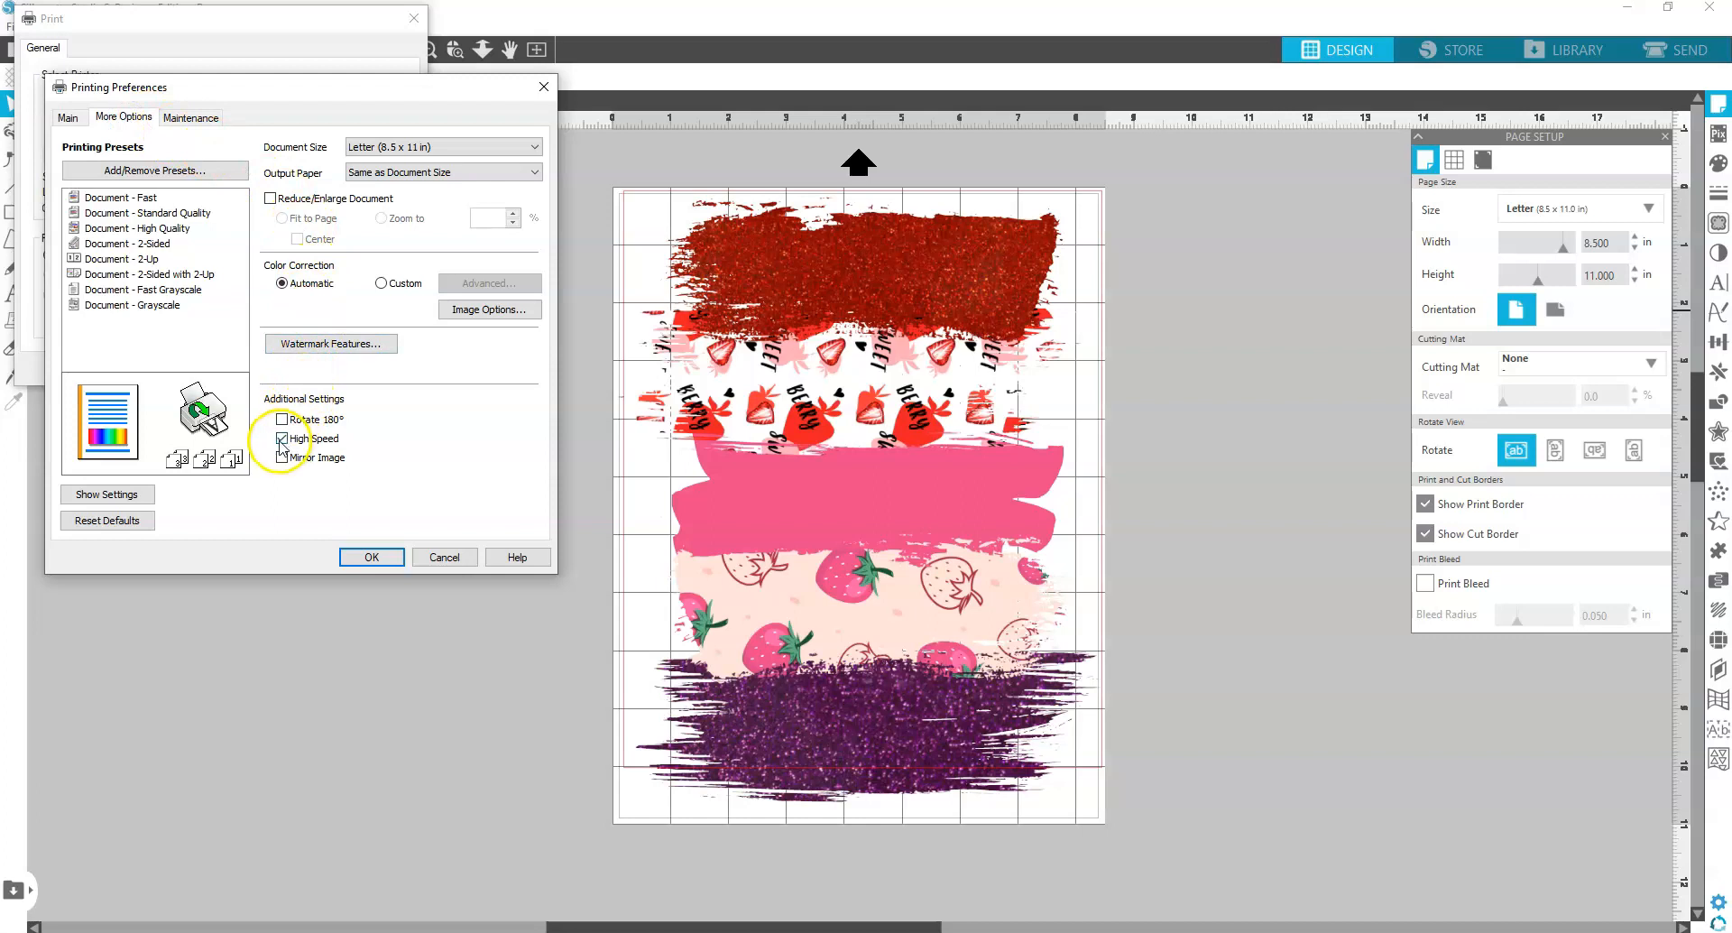
Turn High Speed off and Mirror Image on, then confirm the preferences
click(283, 438)
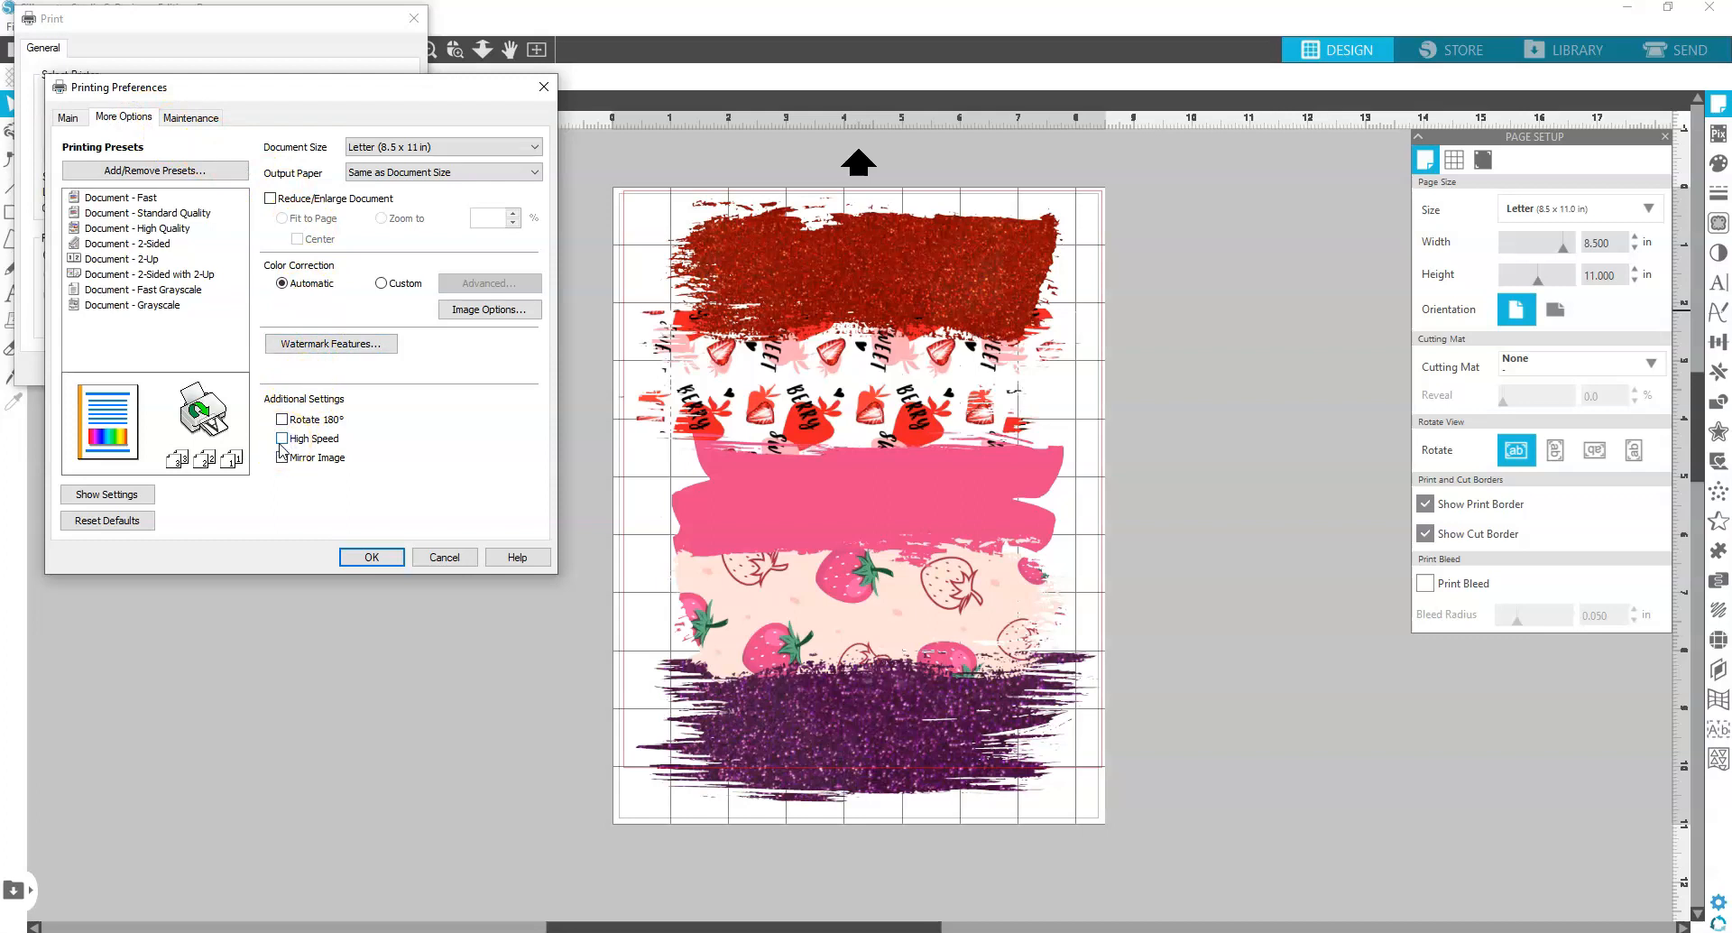
click(283, 457)
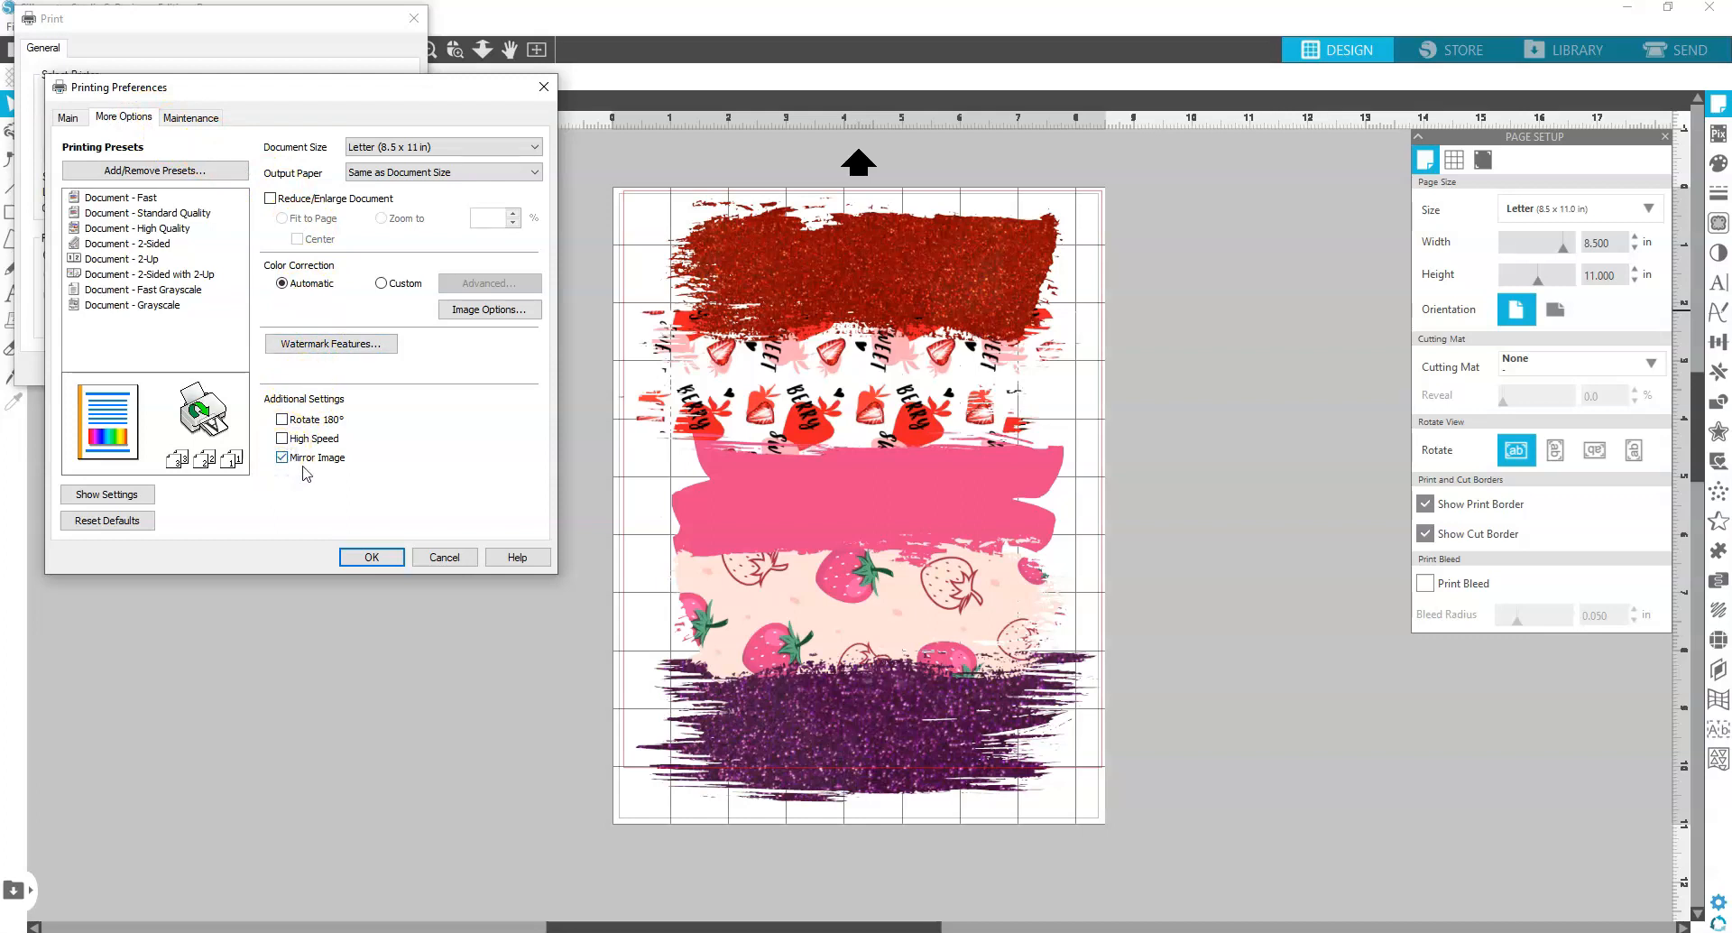
mouse_move(373, 487)
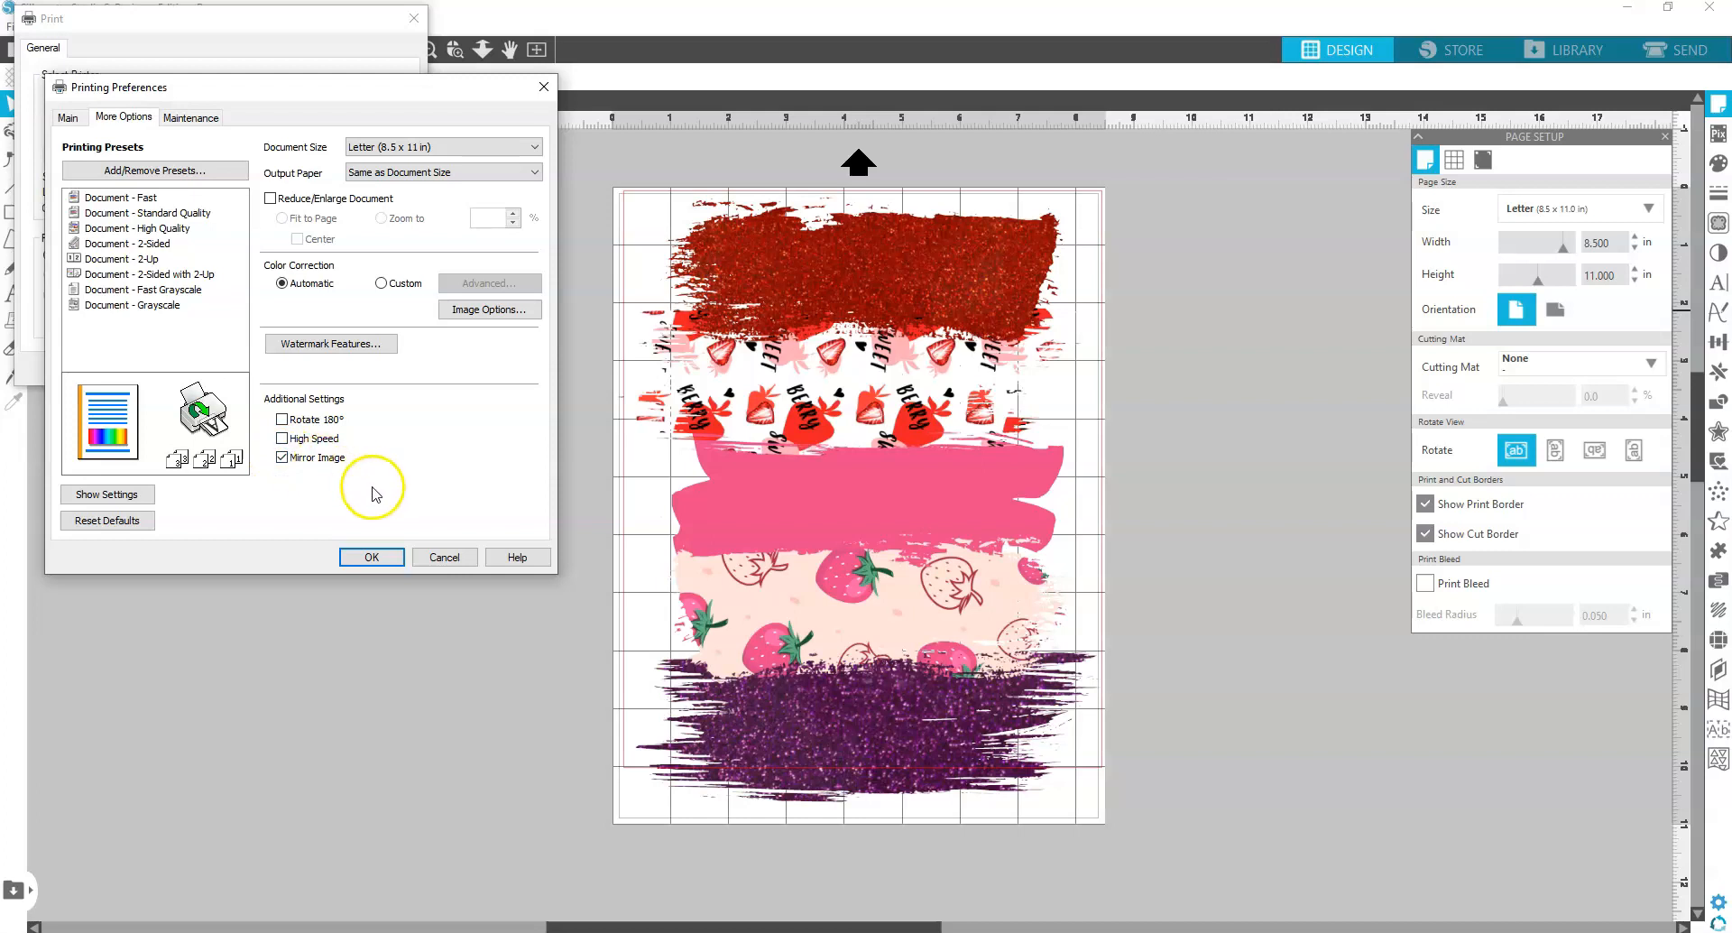
click(372, 556)
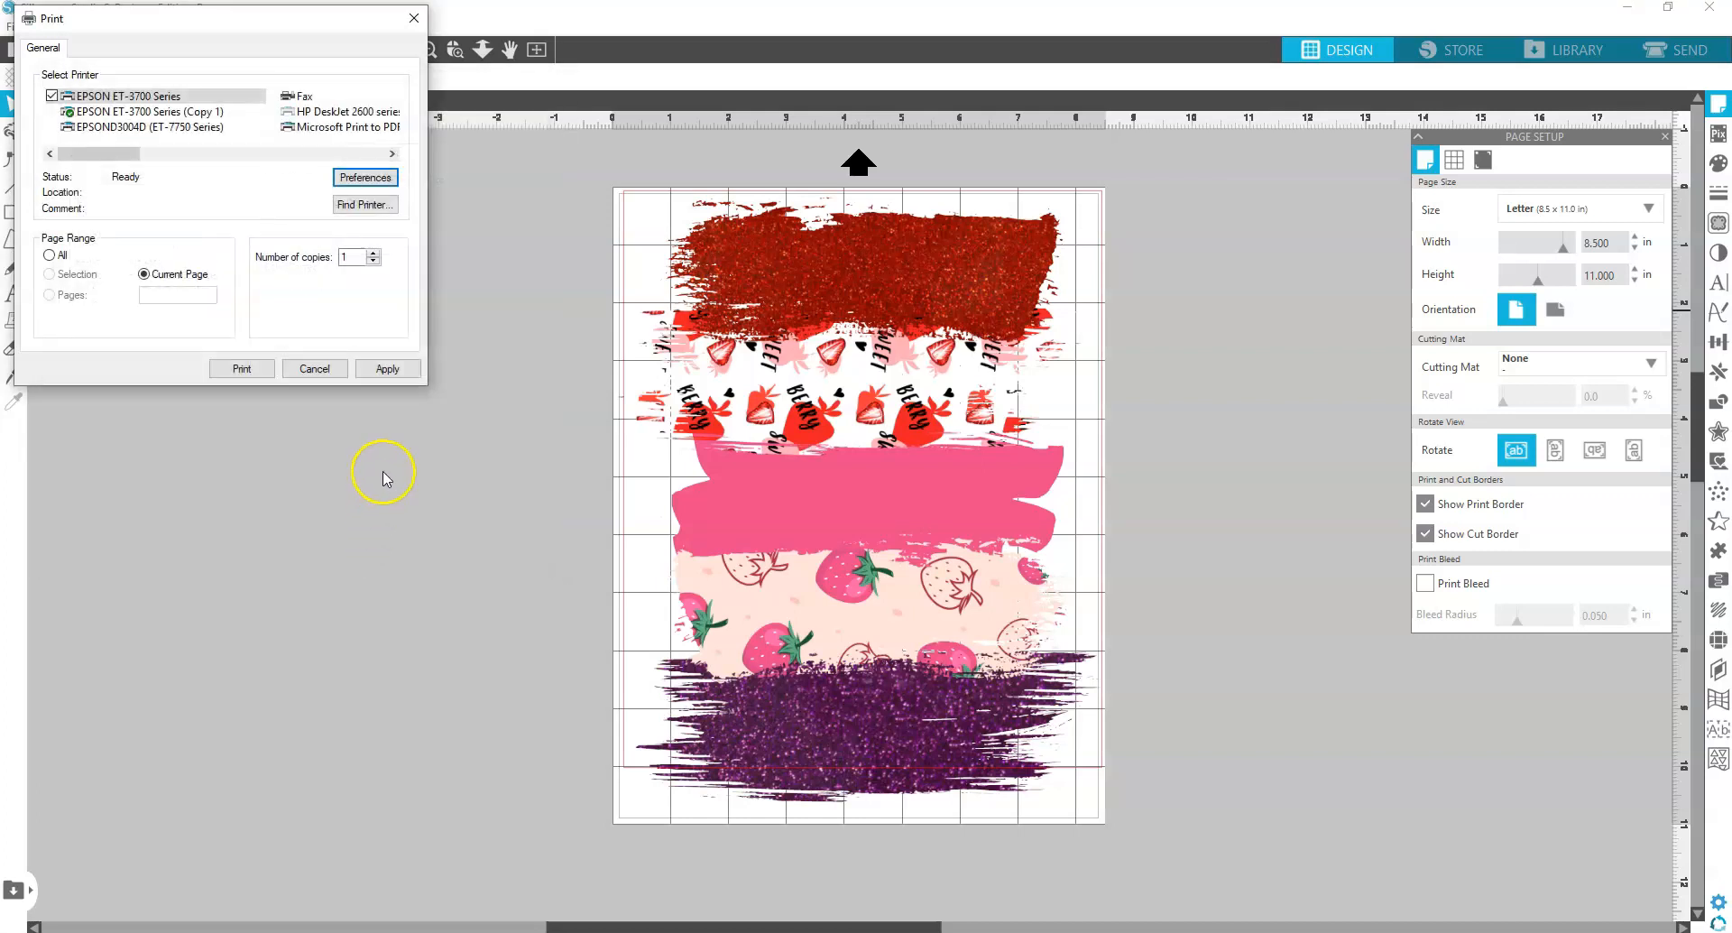